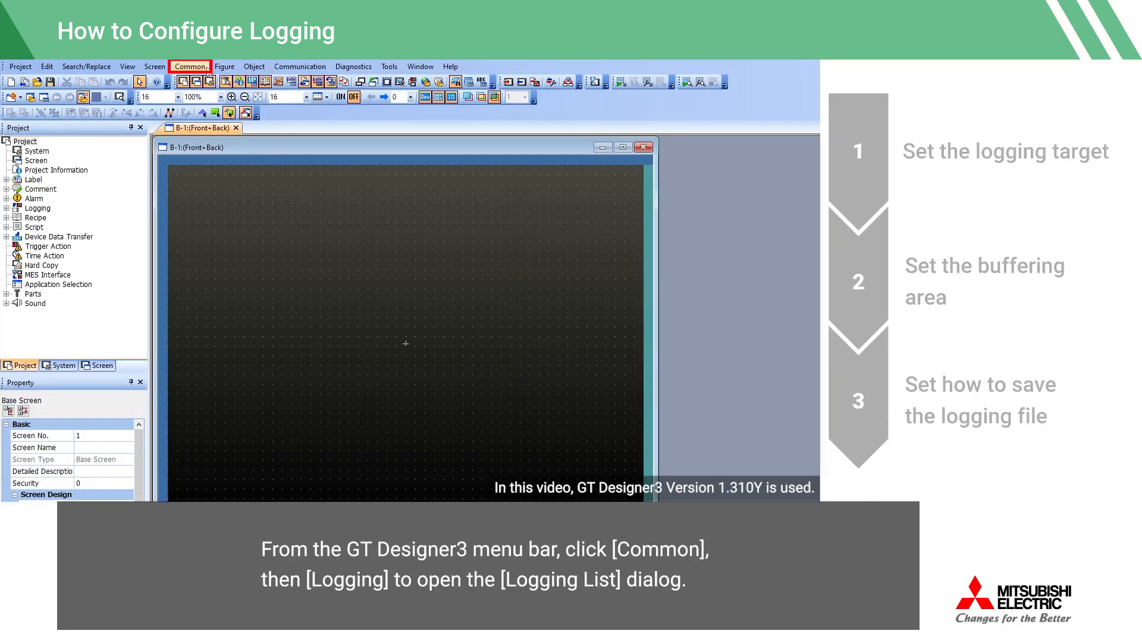
# Create a new logging configuration from Common > Logging in the Logging List.
pyautogui.click(190, 67)
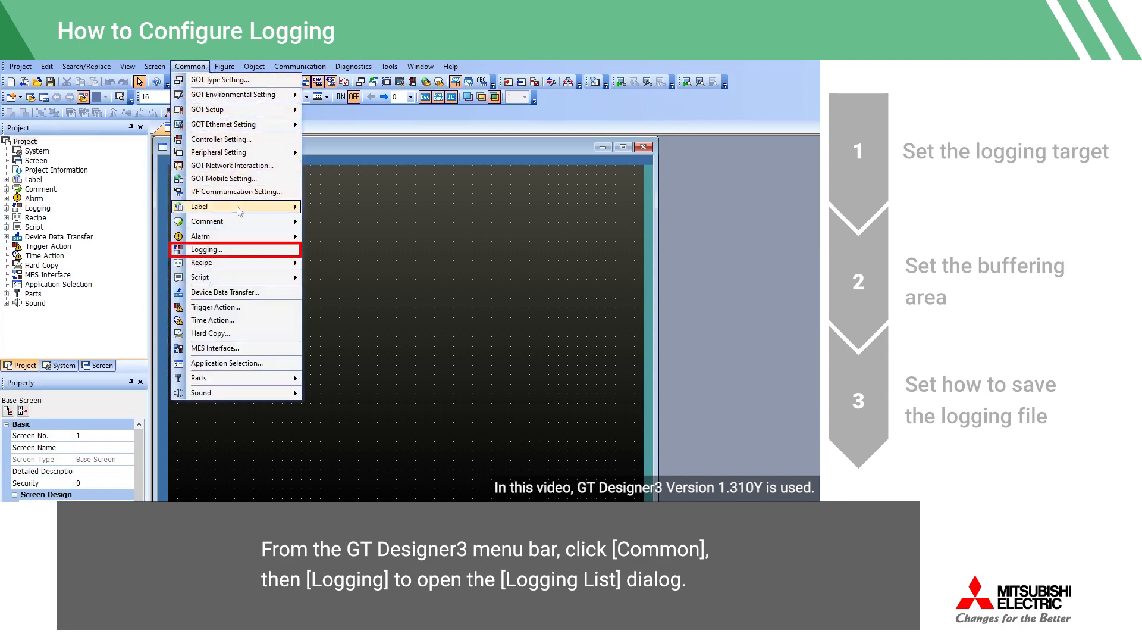
pyautogui.click(205, 249)
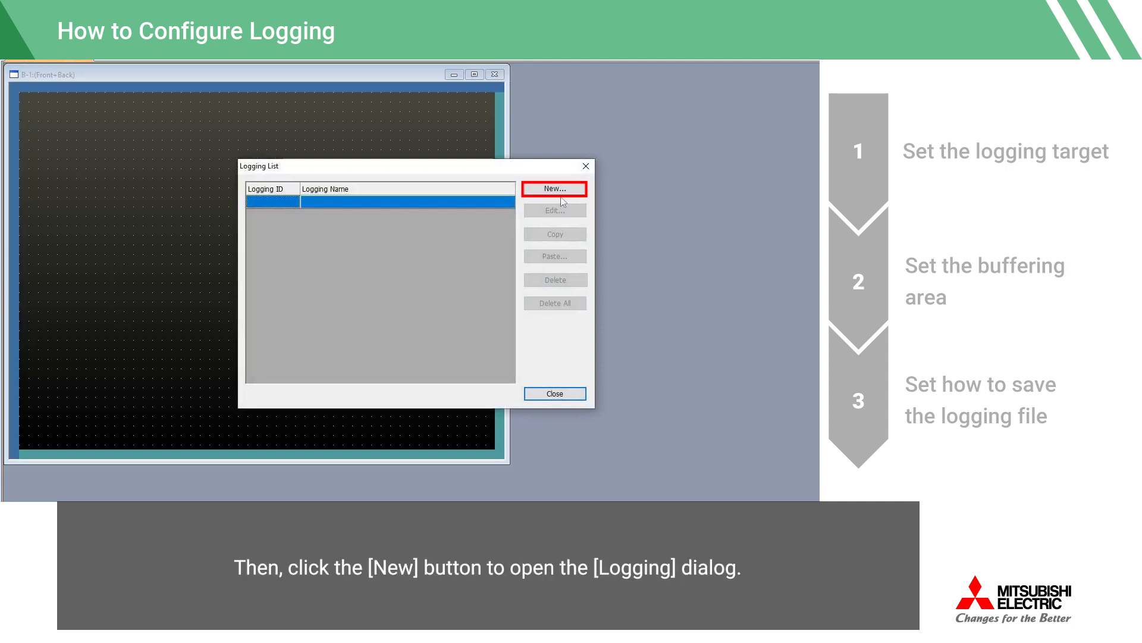
pyautogui.click(555, 188)
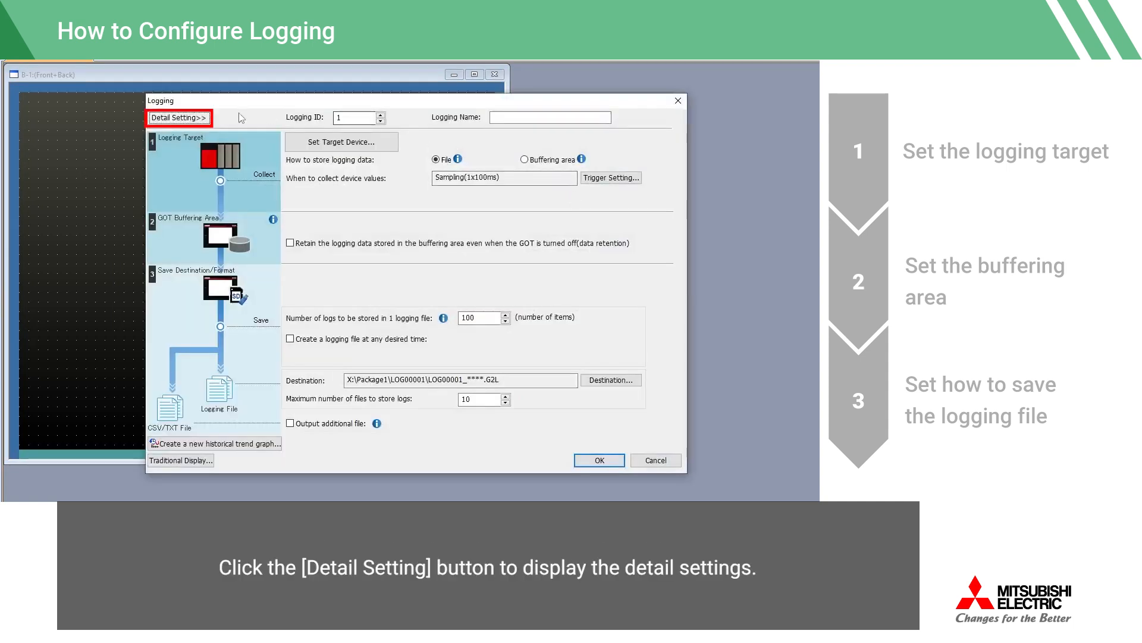
# Expand the detailed logging settings and name the configuration 'Logging 1'.
pyautogui.click(178, 118)
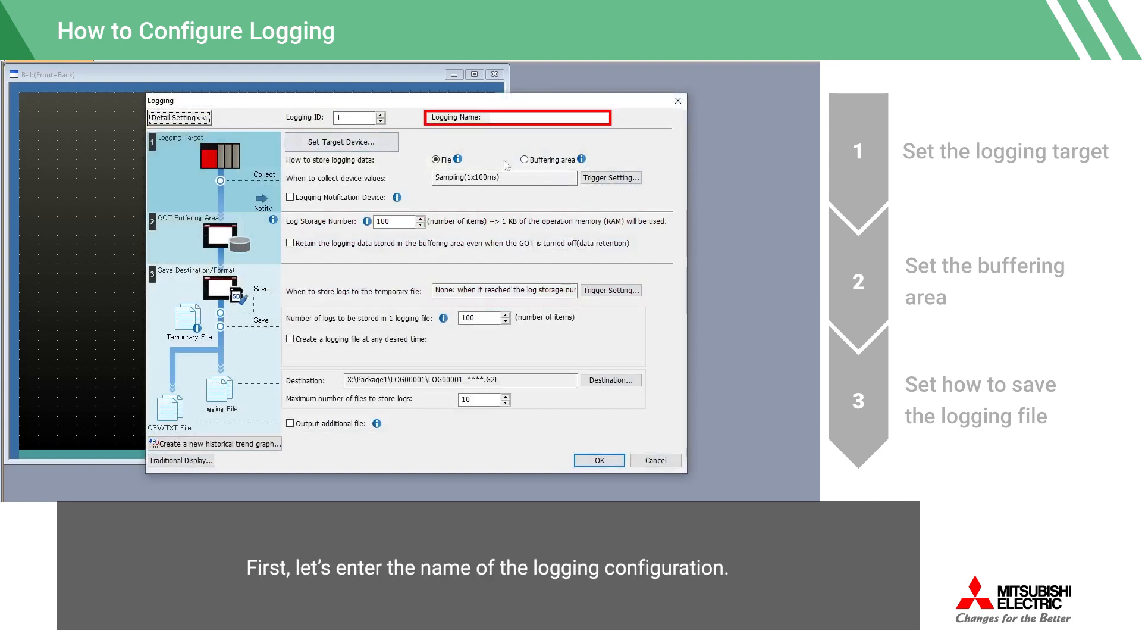
pyautogui.moveTo(482, 102)
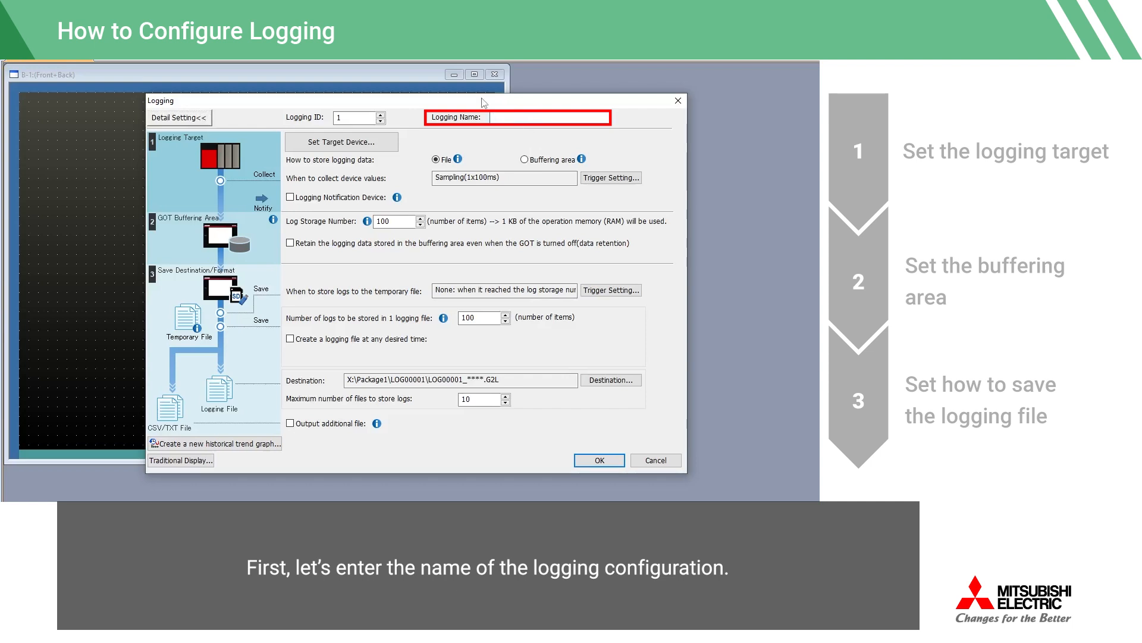
pyautogui.write('Logging 1')
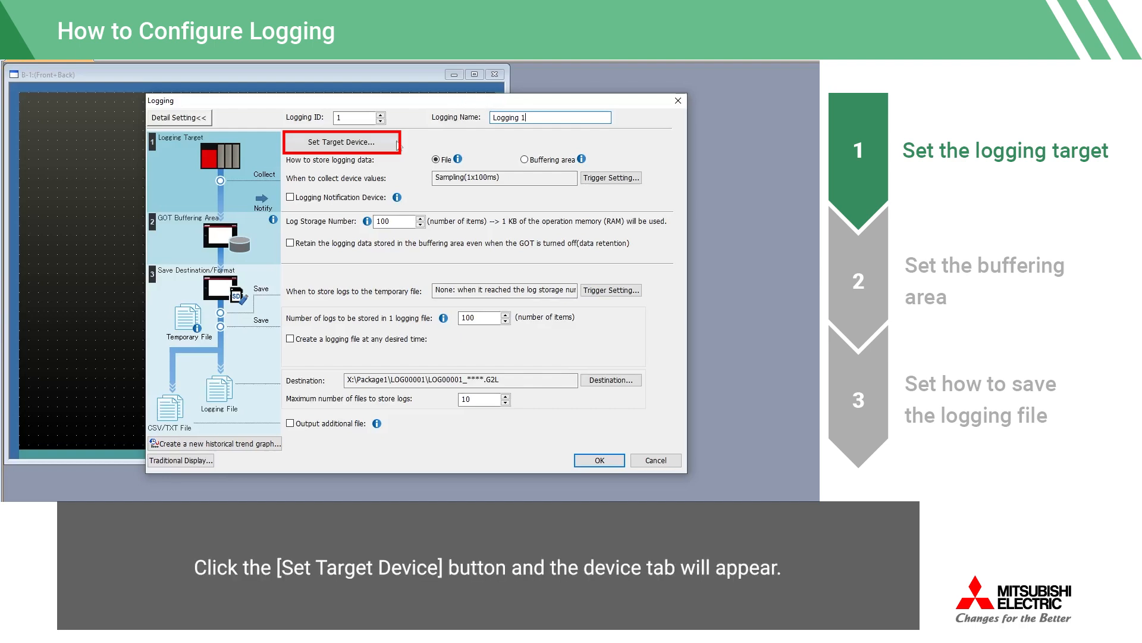
# Make devices D5500 through D5502 (D5500, 3 points) the logging target.
pyautogui.click(342, 142)
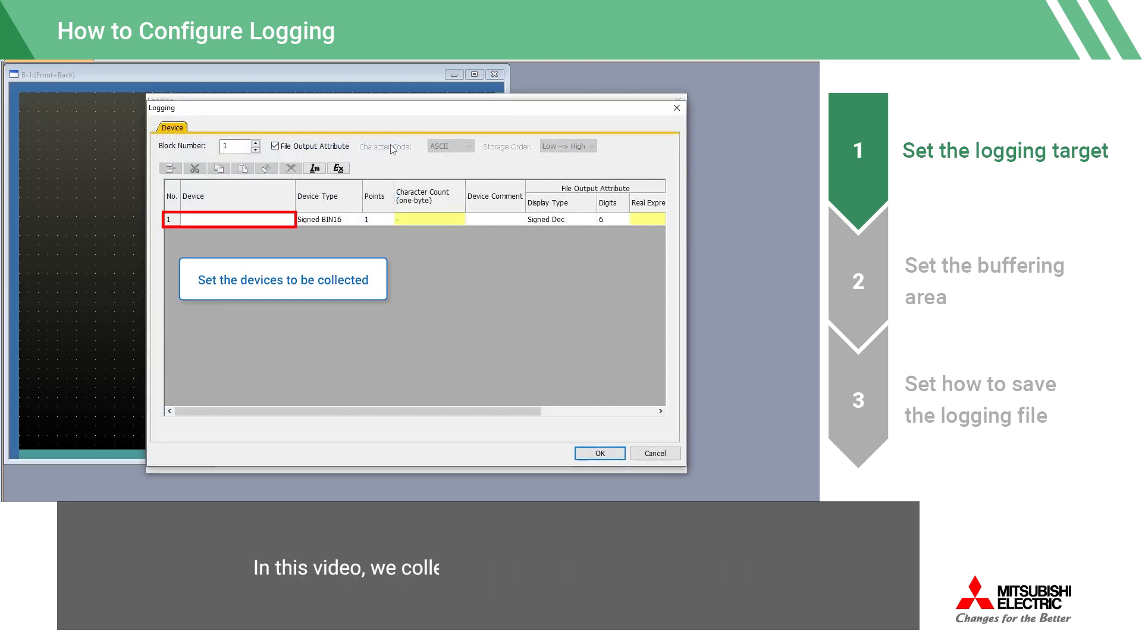
pyautogui.click(226, 219)
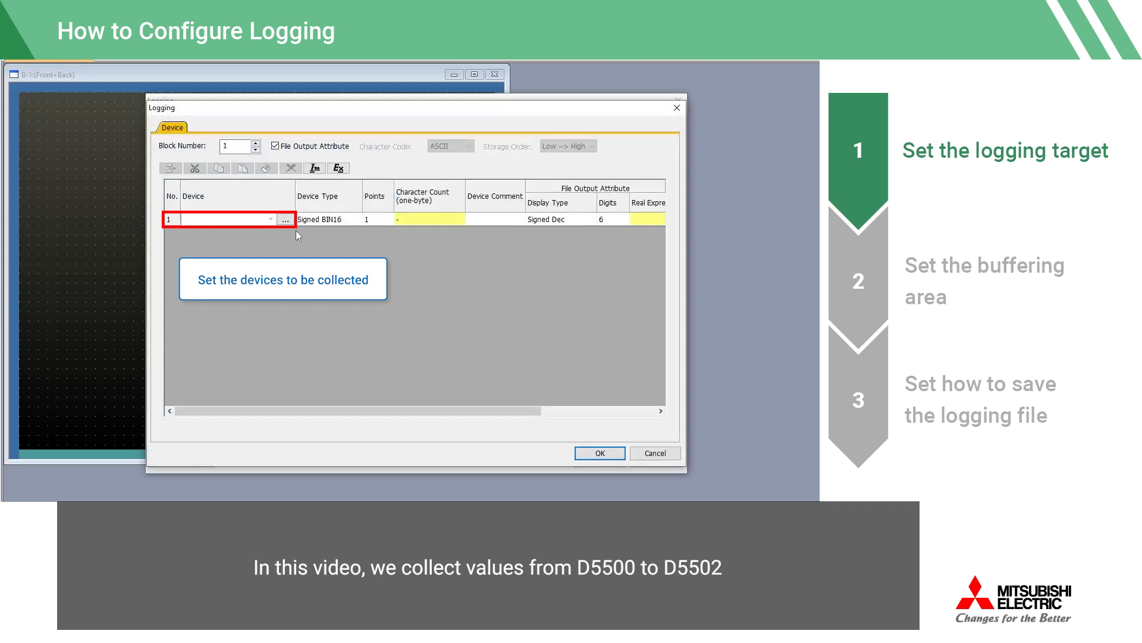
pyautogui.click(226, 219)
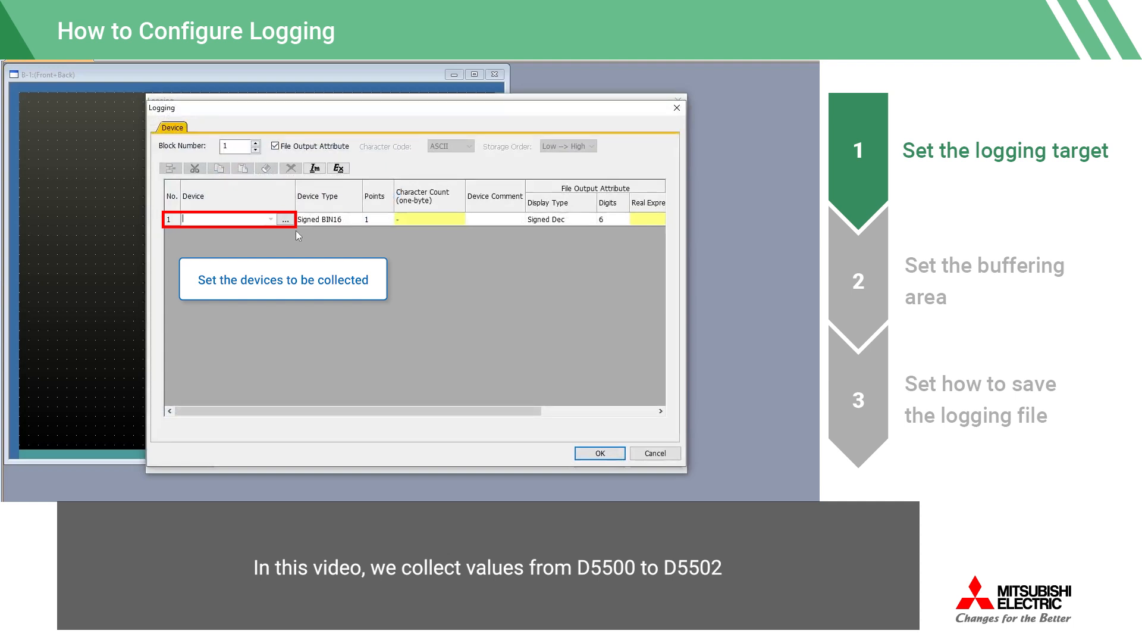
pyautogui.write('D5500')
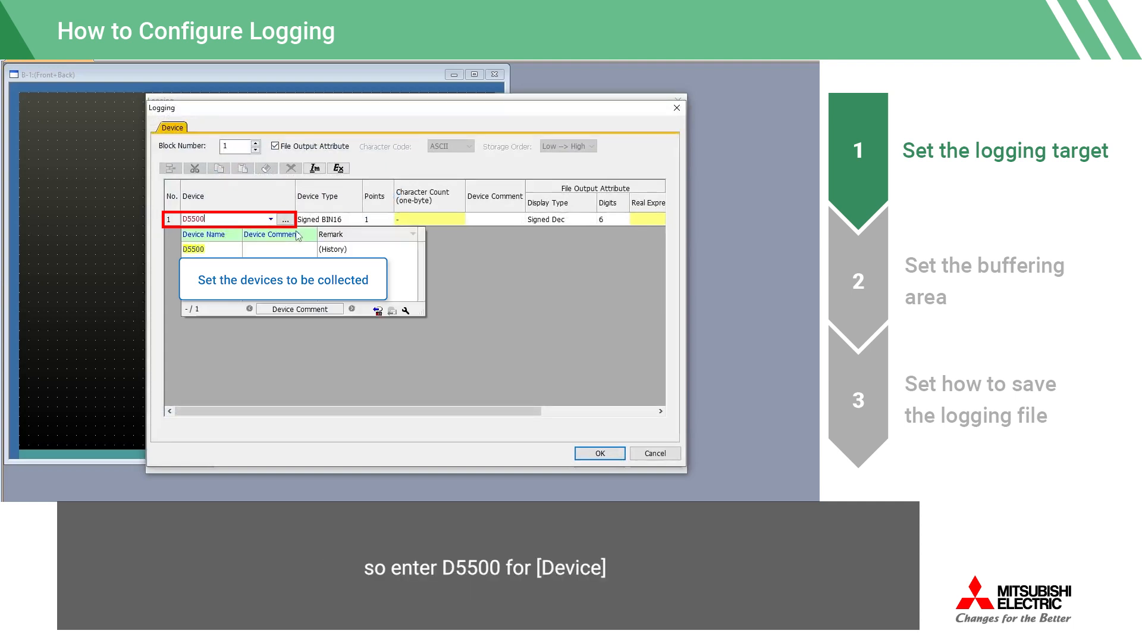
pyautogui.click(373, 219)
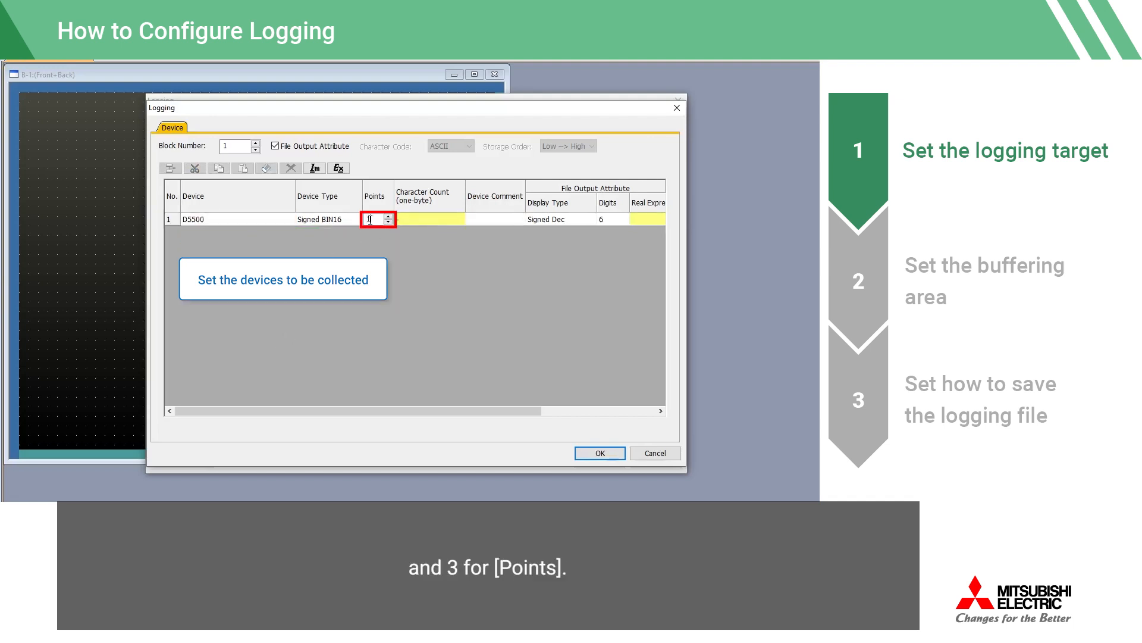
pyautogui.write('3')
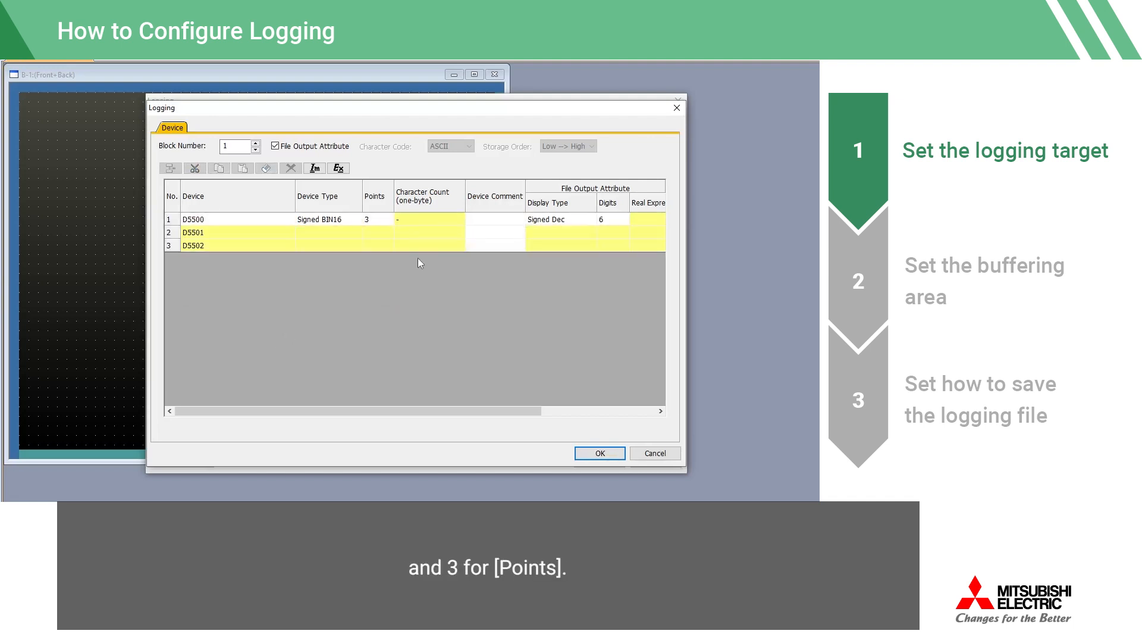
pyautogui.click(598, 452)
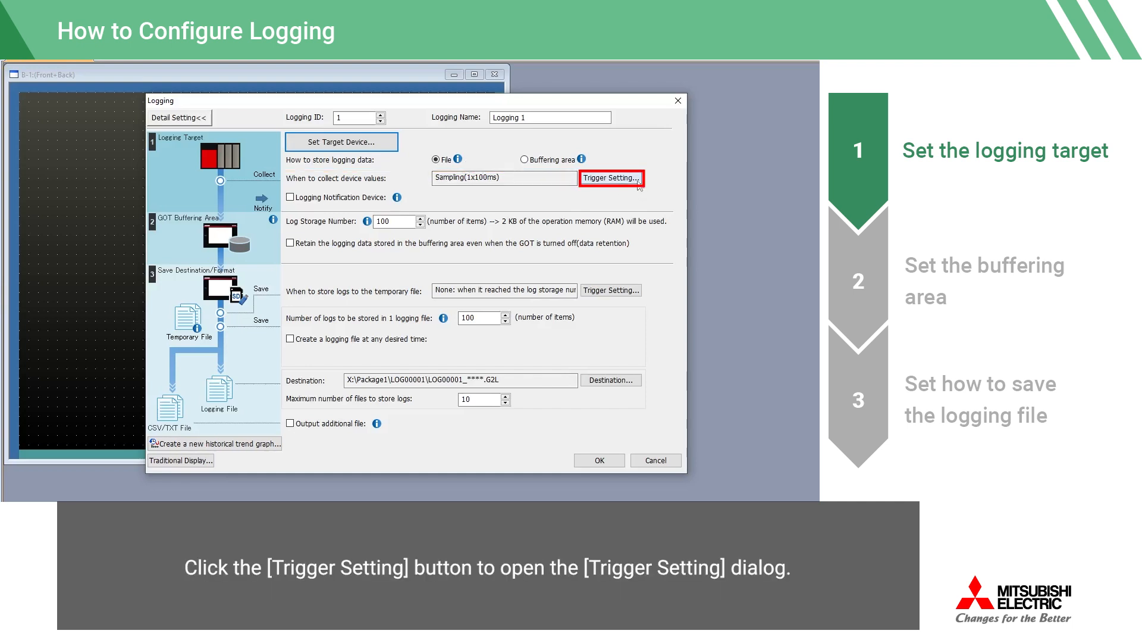
# Set the sampling trigger to 10 × 100 ms so values are collected every second.
pyautogui.click(609, 177)
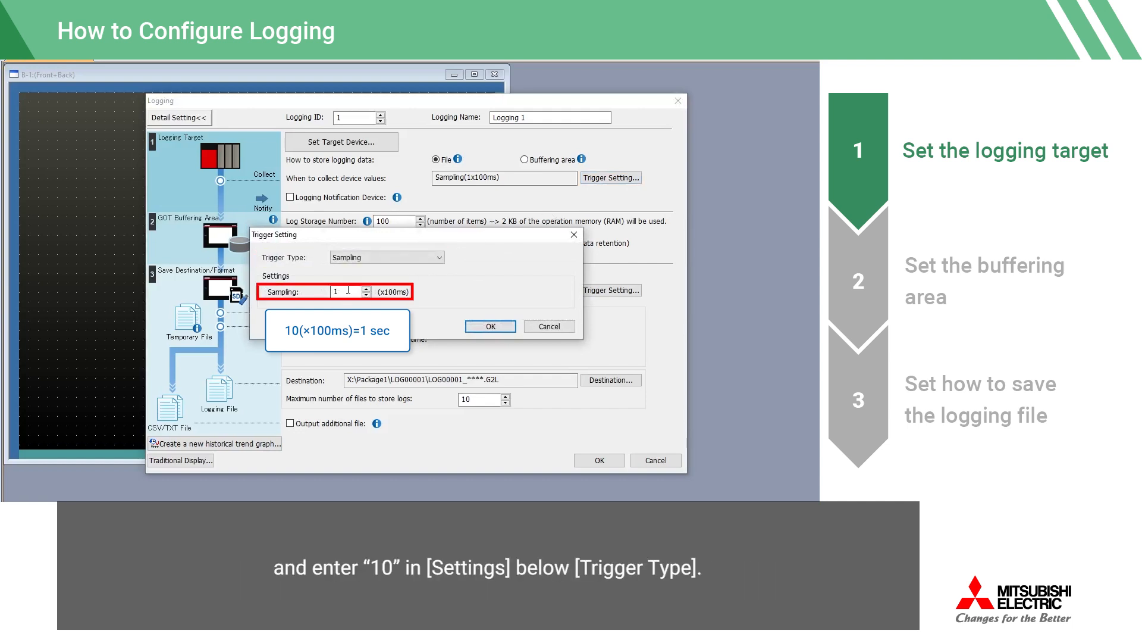
pyautogui.write('10')
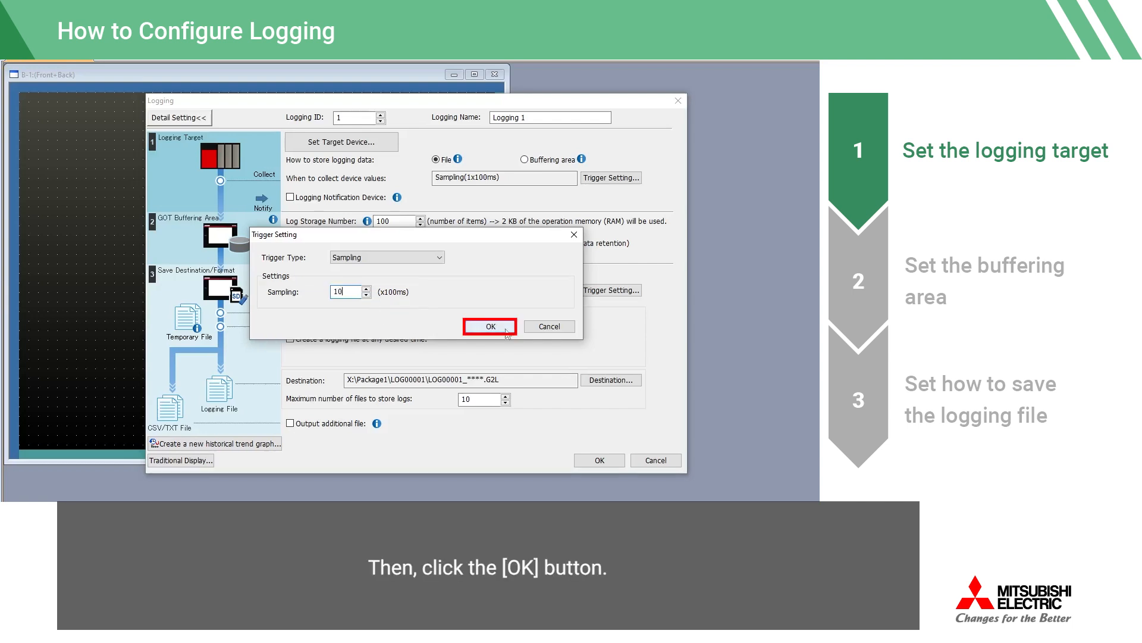
pyautogui.click(488, 326)
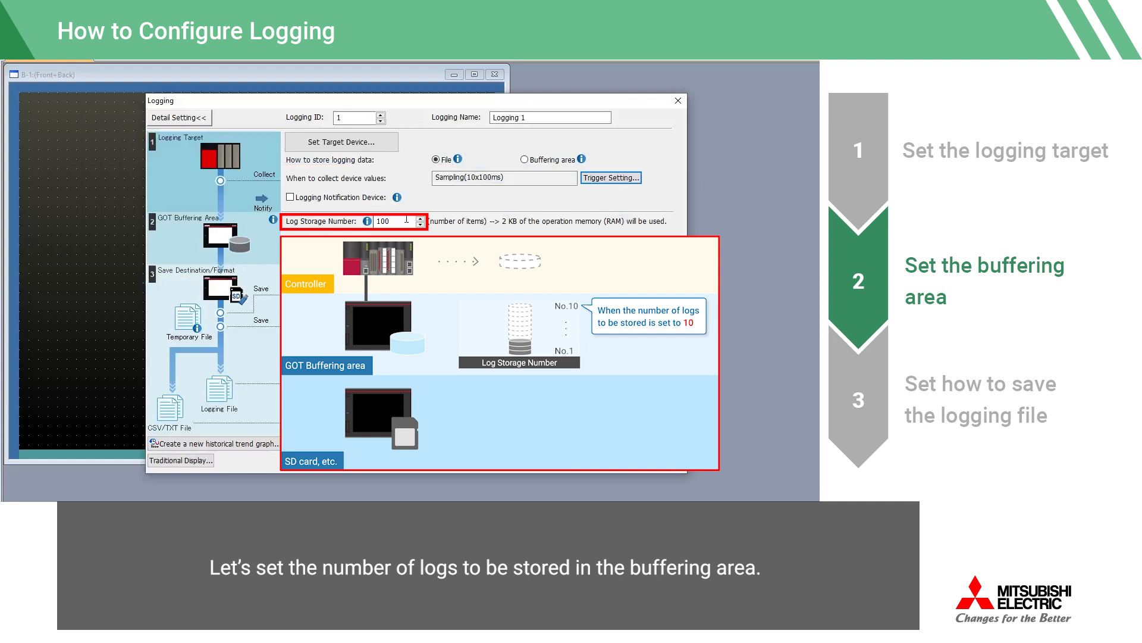
# Set the buffering area's Log Storage Number to 10.
pyautogui.write('10')
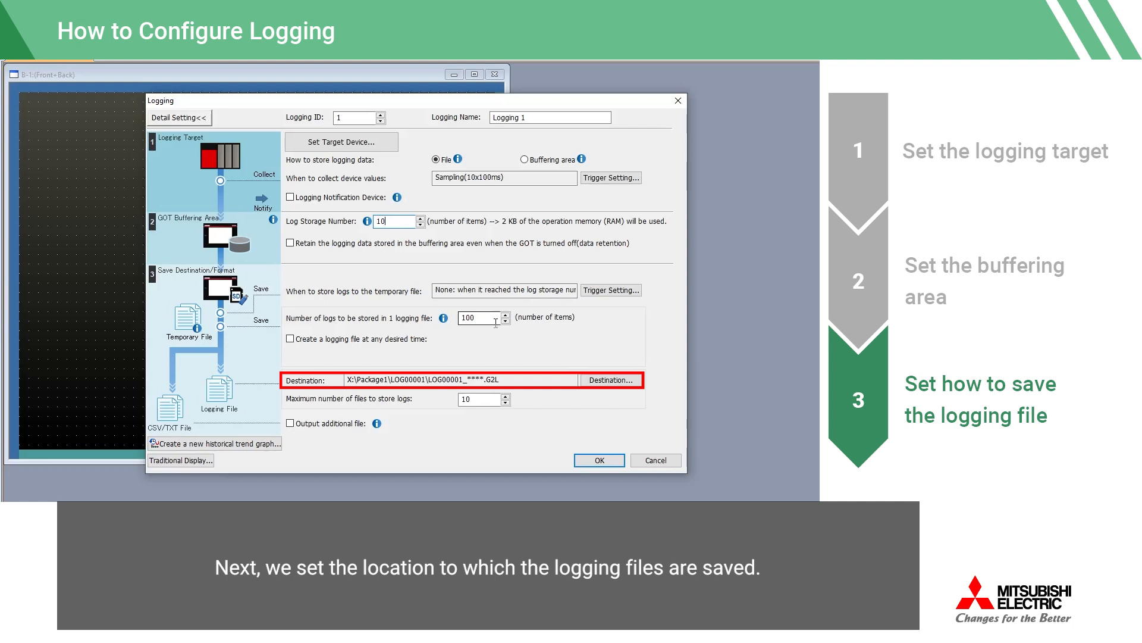
# Save logging files to A:Standard SD Card and keep at most 30 files.
pyautogui.click(610, 379)
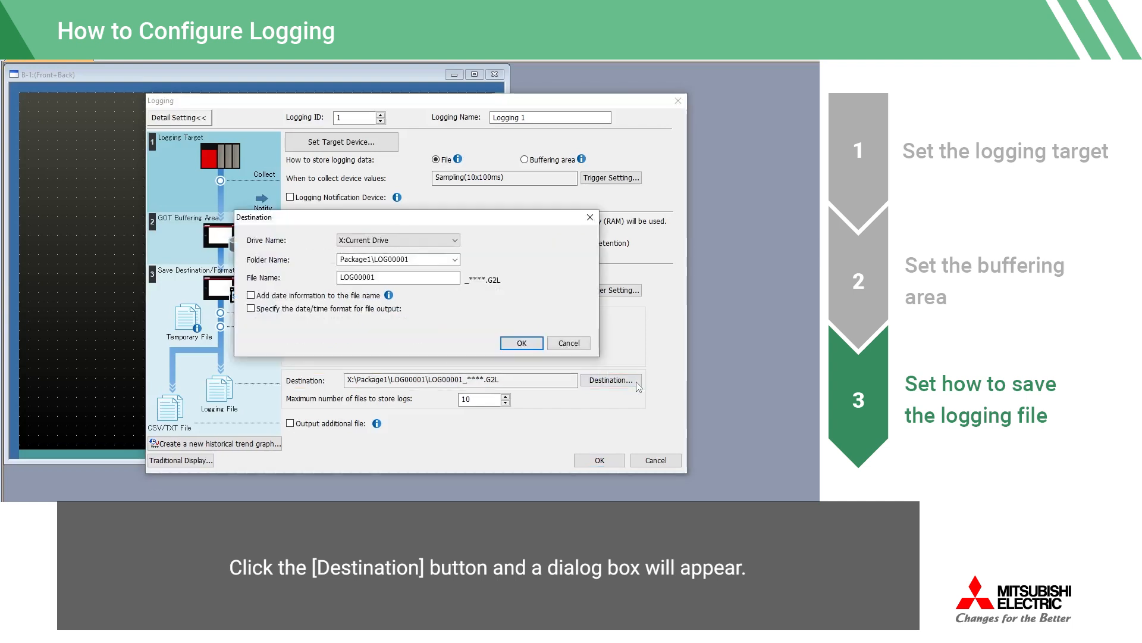
pyautogui.click(457, 239)
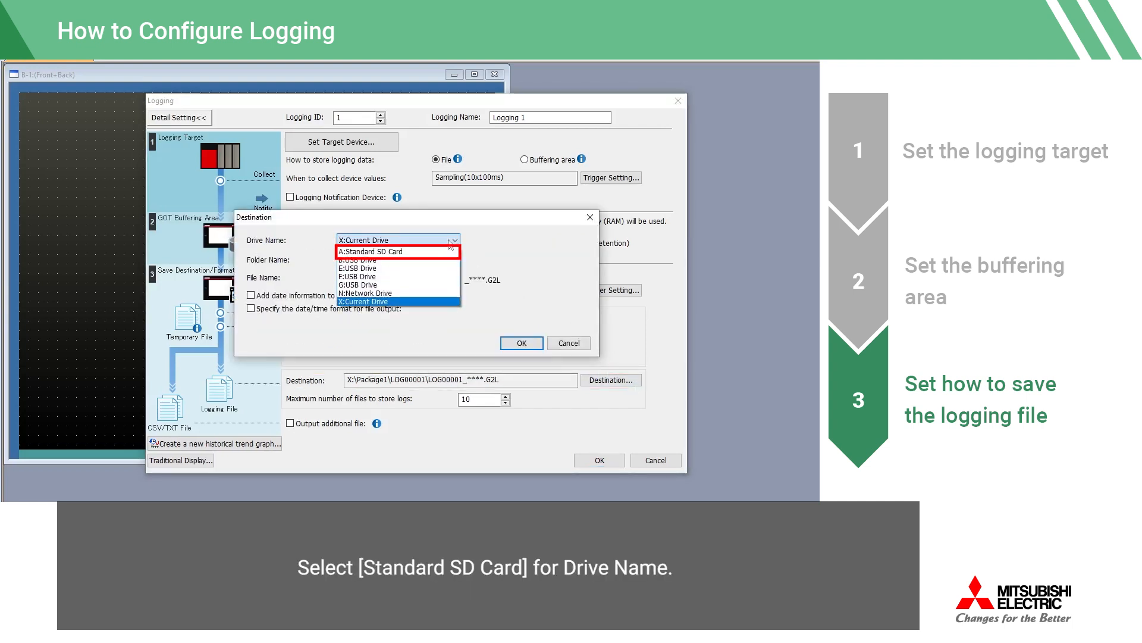
pyautogui.click(370, 251)
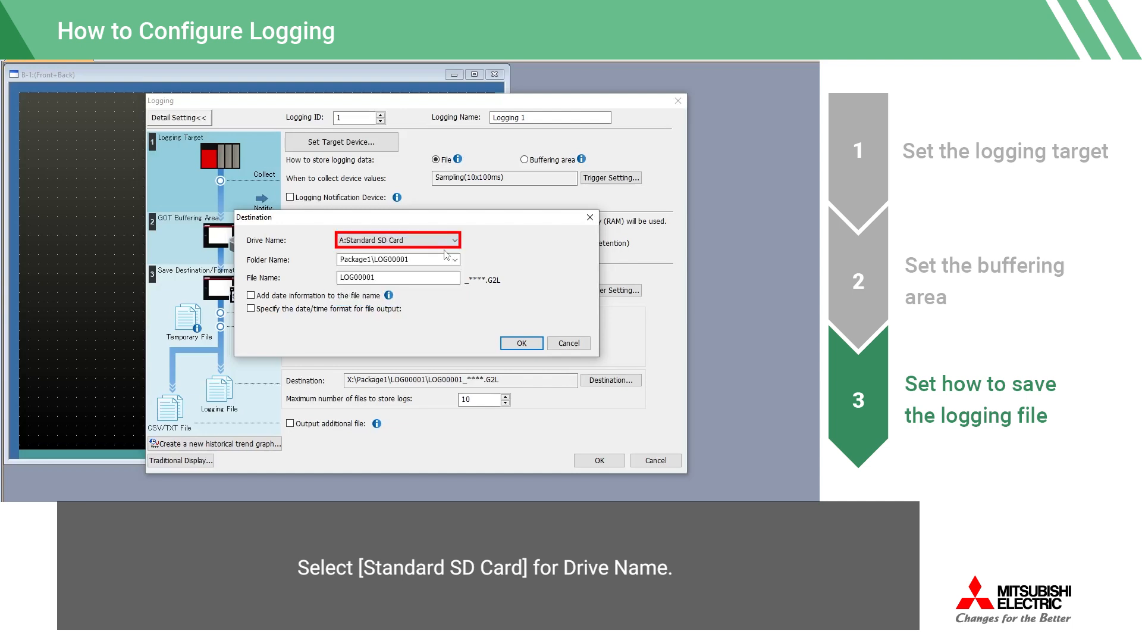
pyautogui.click(520, 343)
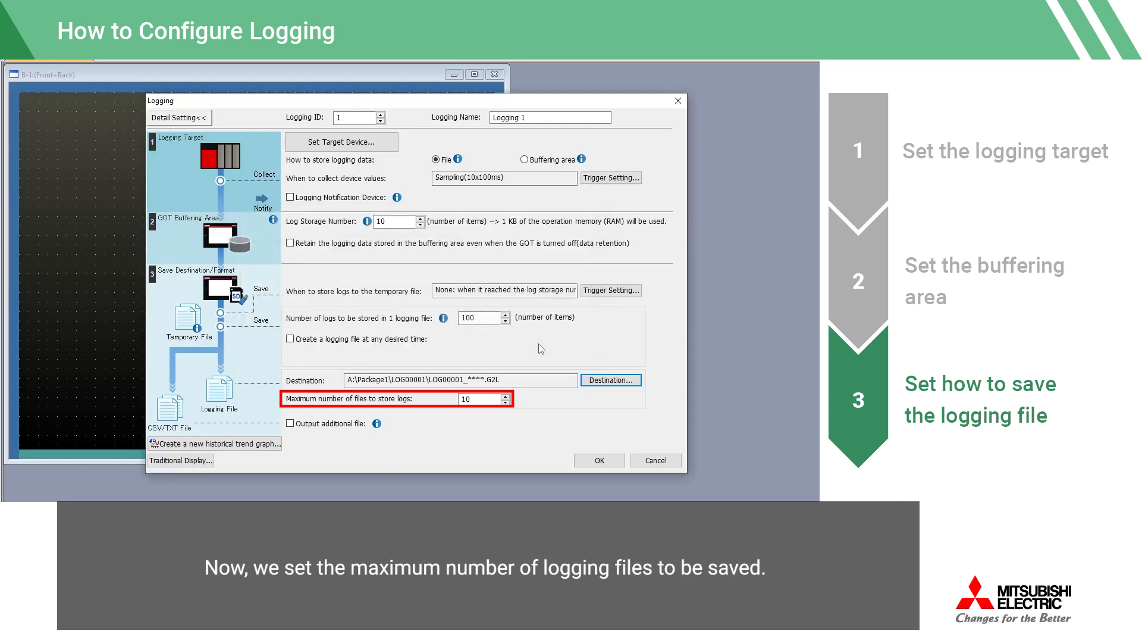
pyautogui.write('30')
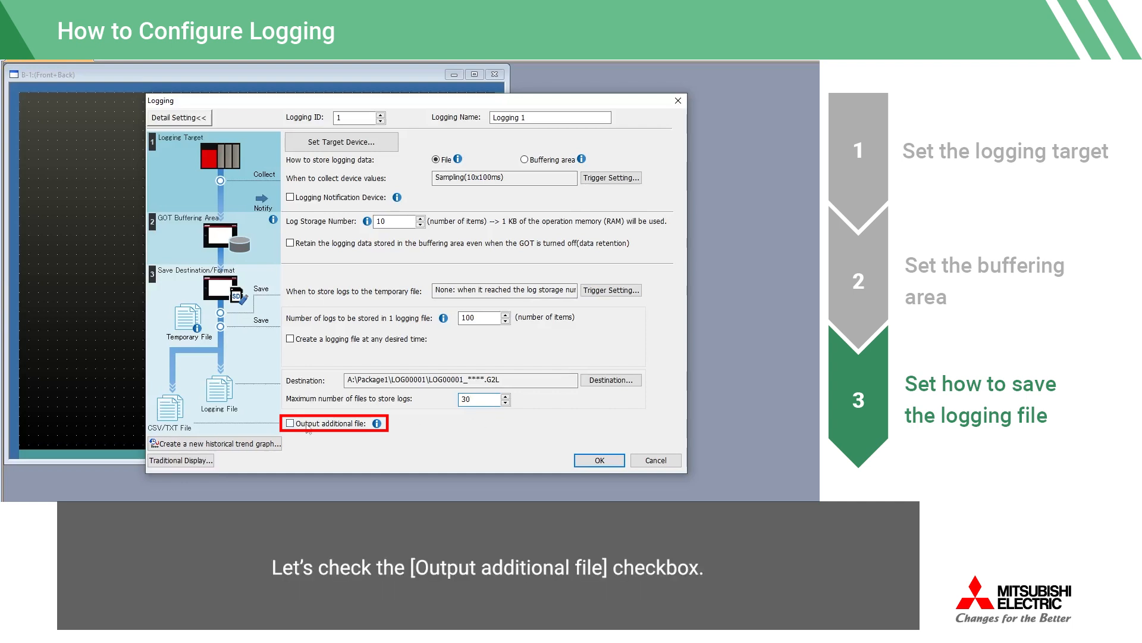
# Enable output of an additional file in CSV format.
pyautogui.click(291, 422)
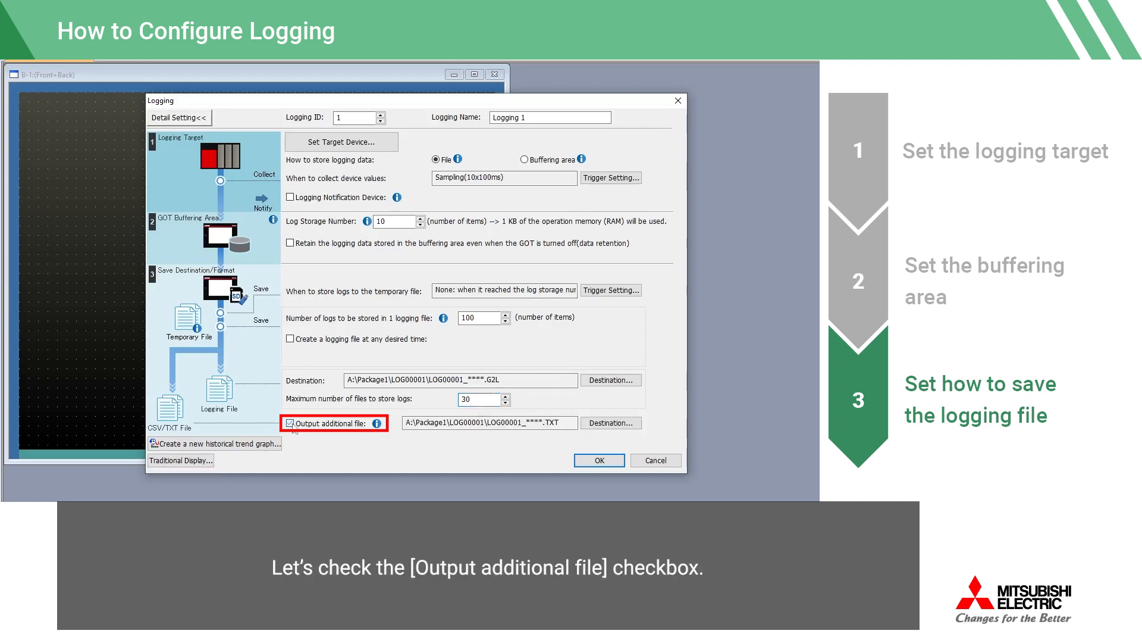
pyautogui.click(291, 423)
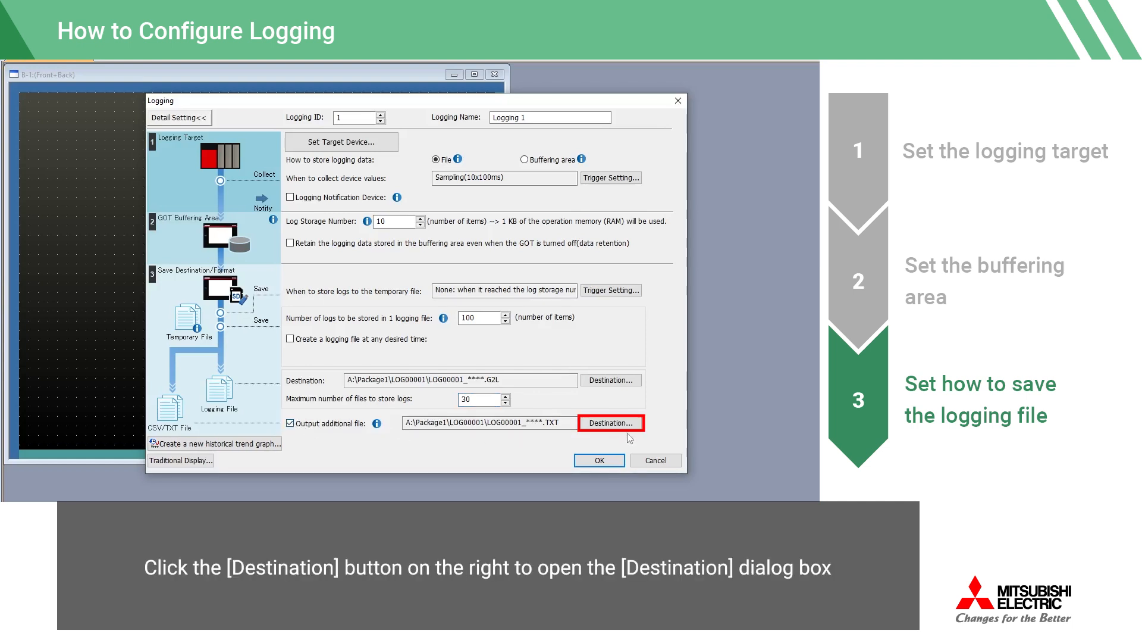
pyautogui.click(610, 423)
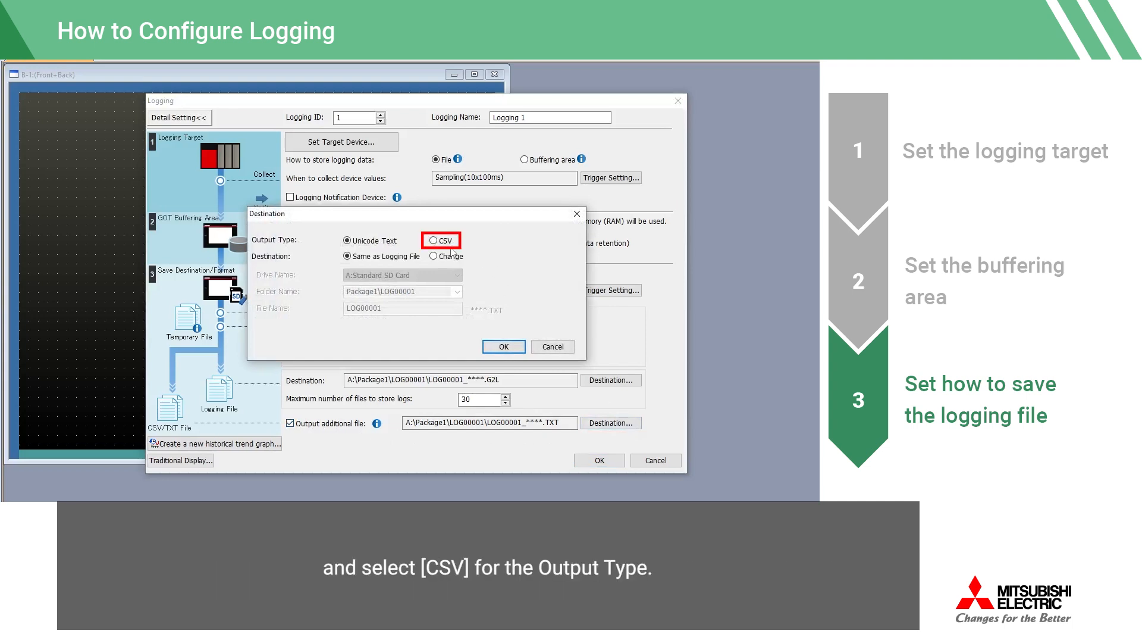
pyautogui.click(434, 241)
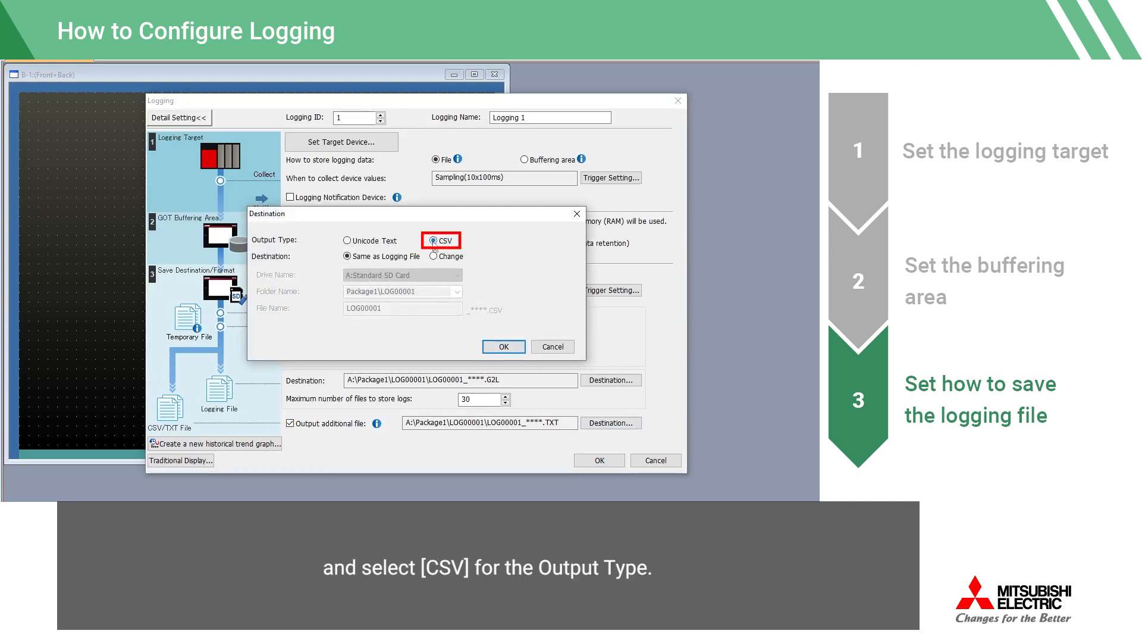
pyautogui.click(504, 346)
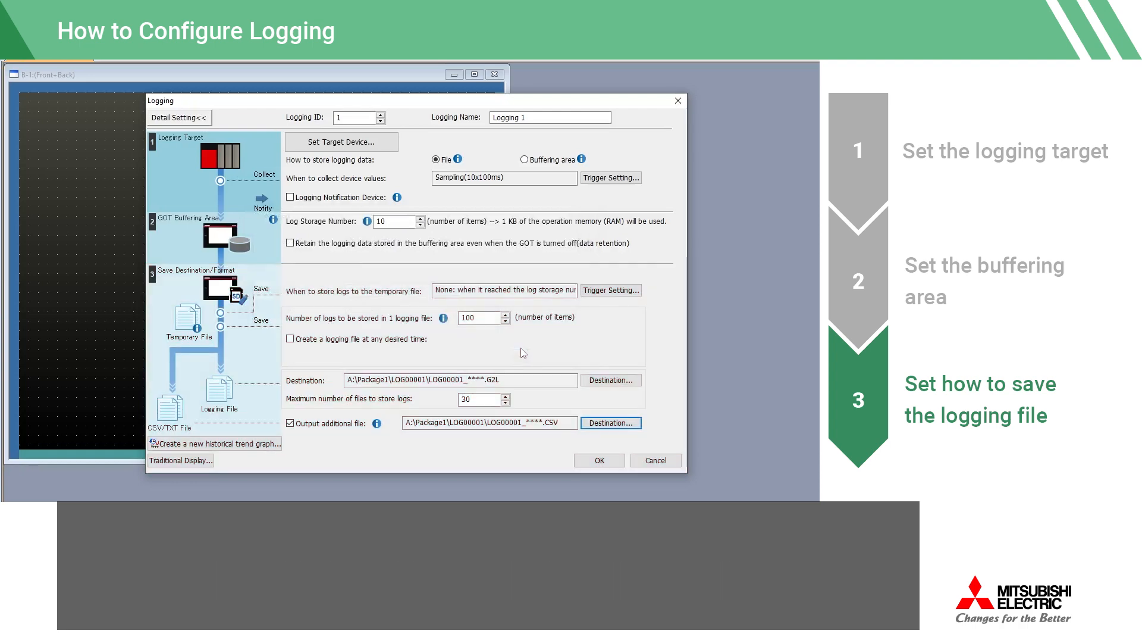
# Accept the Logging 1 settings and close the Logging List.
pyautogui.click(598, 460)
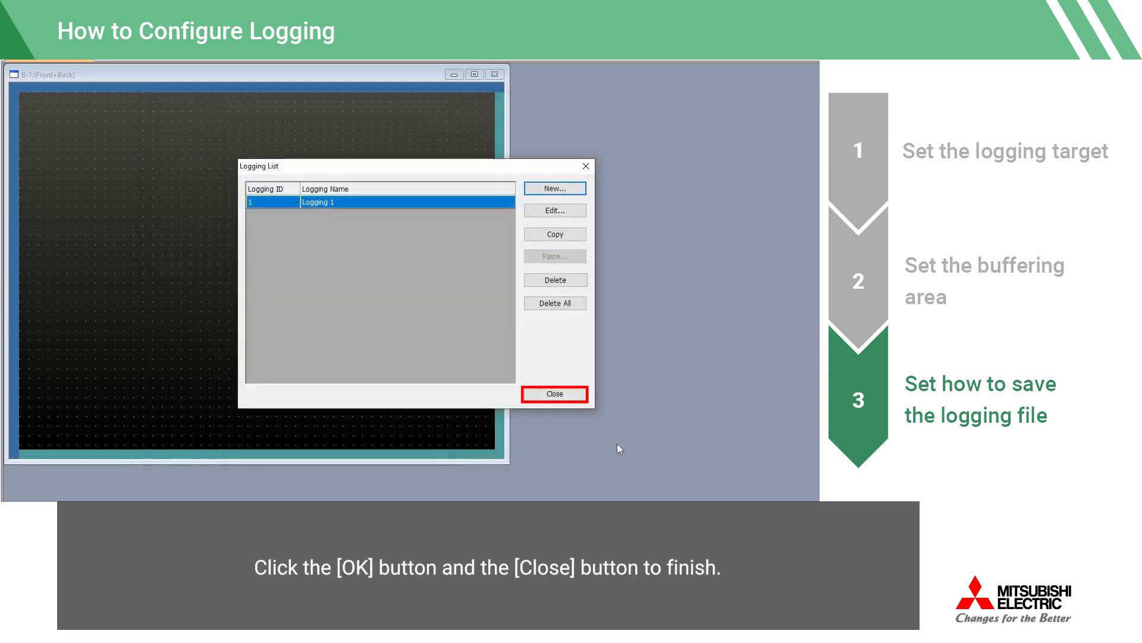
pyautogui.click(553, 394)
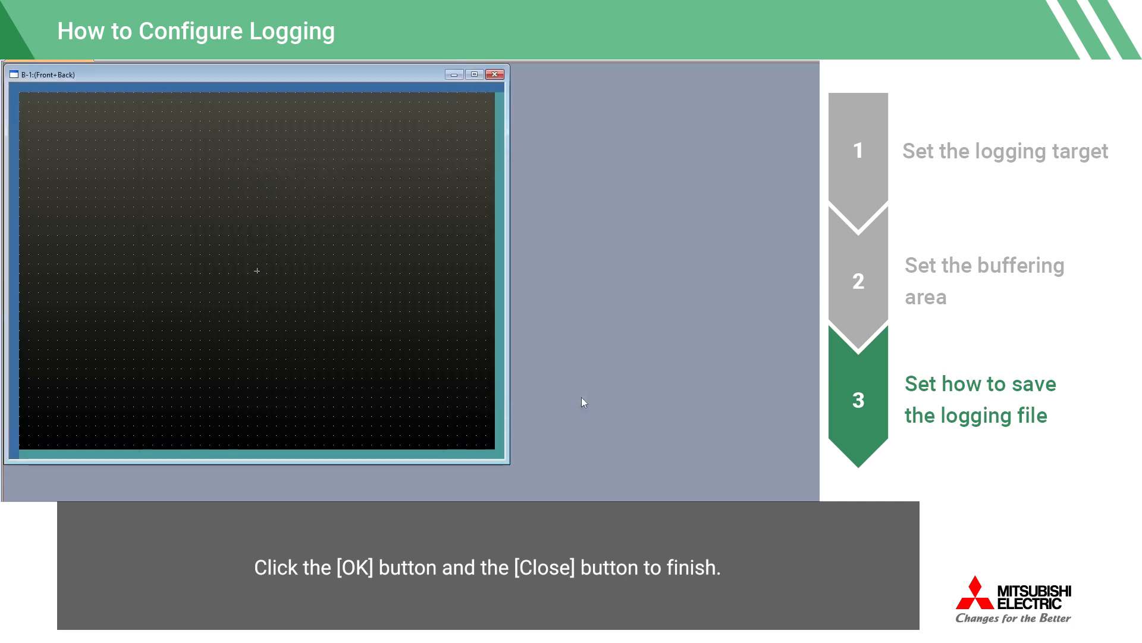